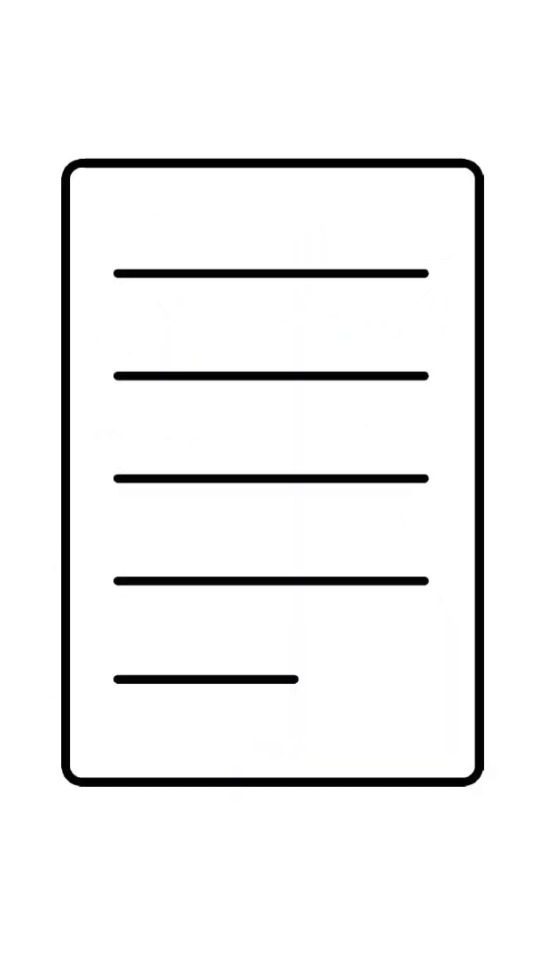
text(GAY/LESBIAN)
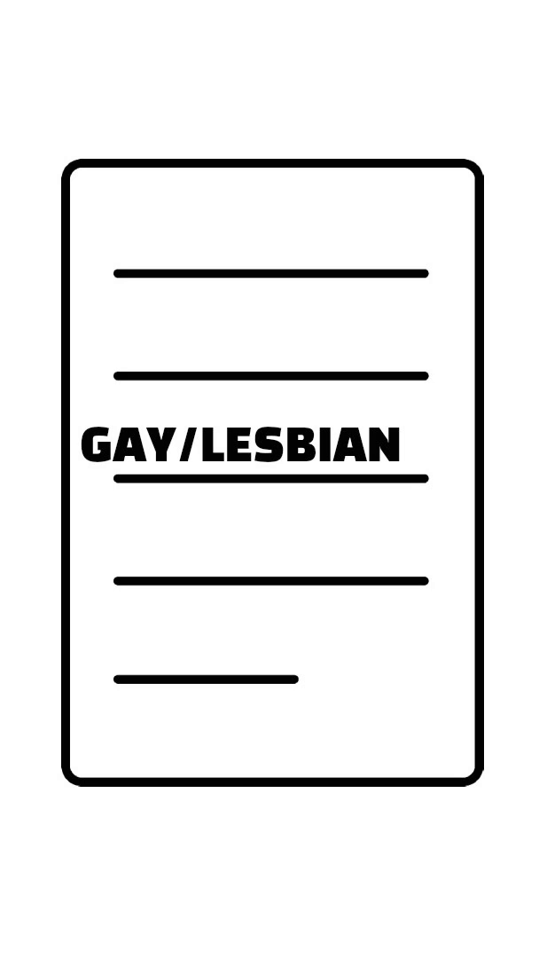